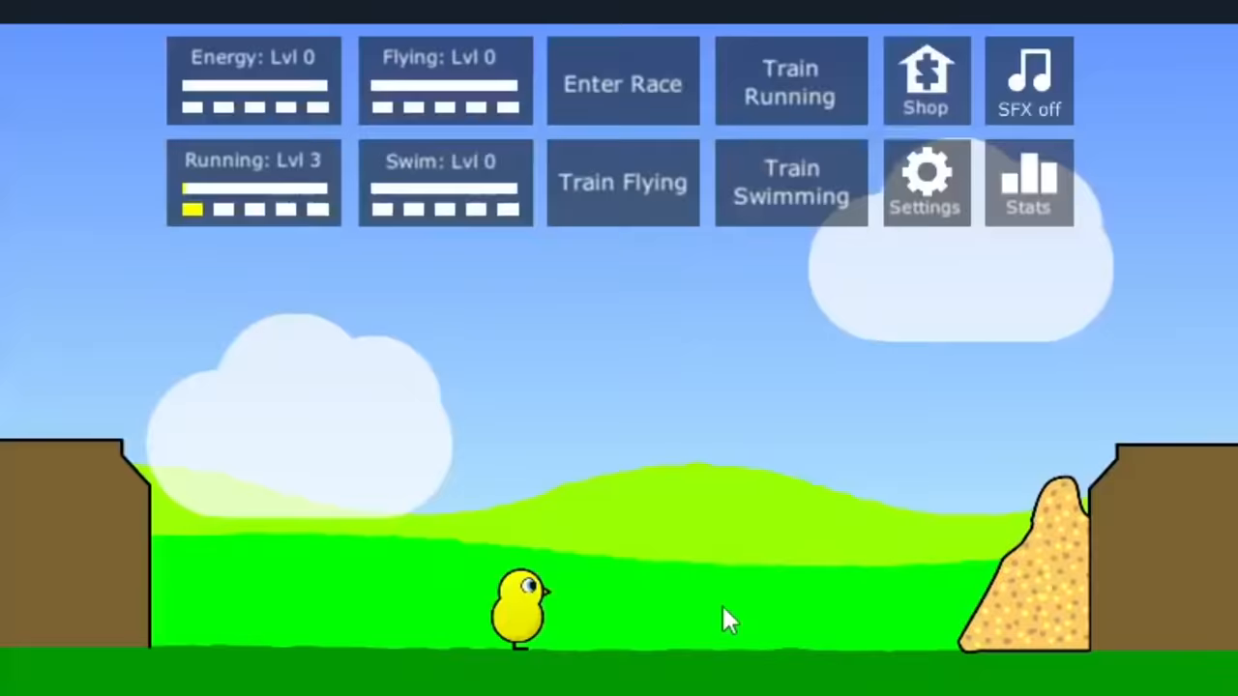
Scroll the games list down past Nested Catapults and Cut & Dunk to Tower of Colors and Tiny Heist.
{"action": "left_click", "coordinate": [622, 83]}
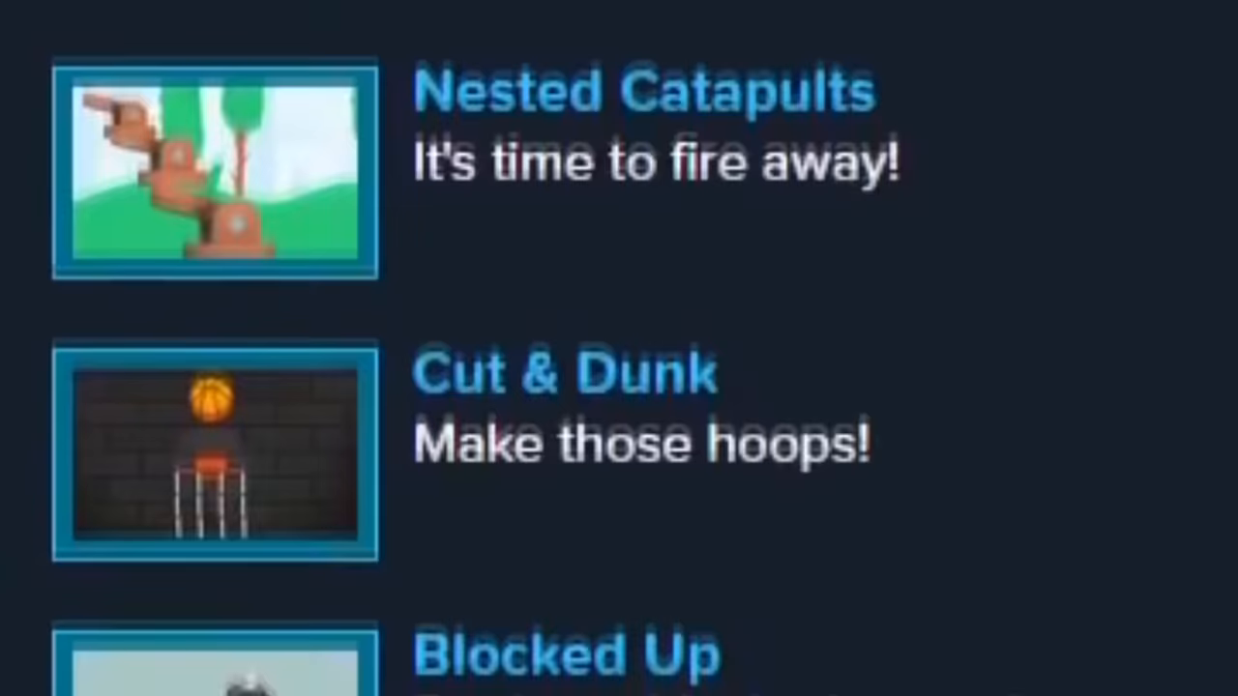
{"action": "scroll", "scroll_direction": "down", "scroll_amount": 3}
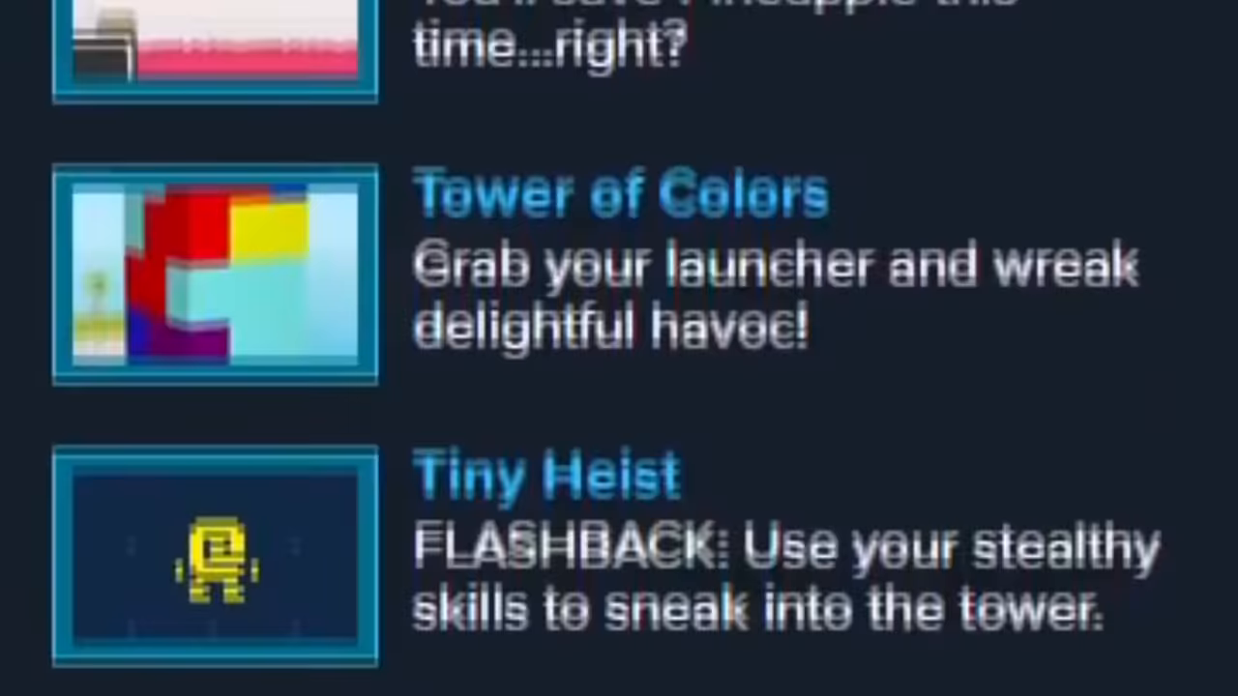
Run and jump the stick figure across OVO's platform levels as the timer counts.
{"action": "left_click", "coordinate": [214, 556]}
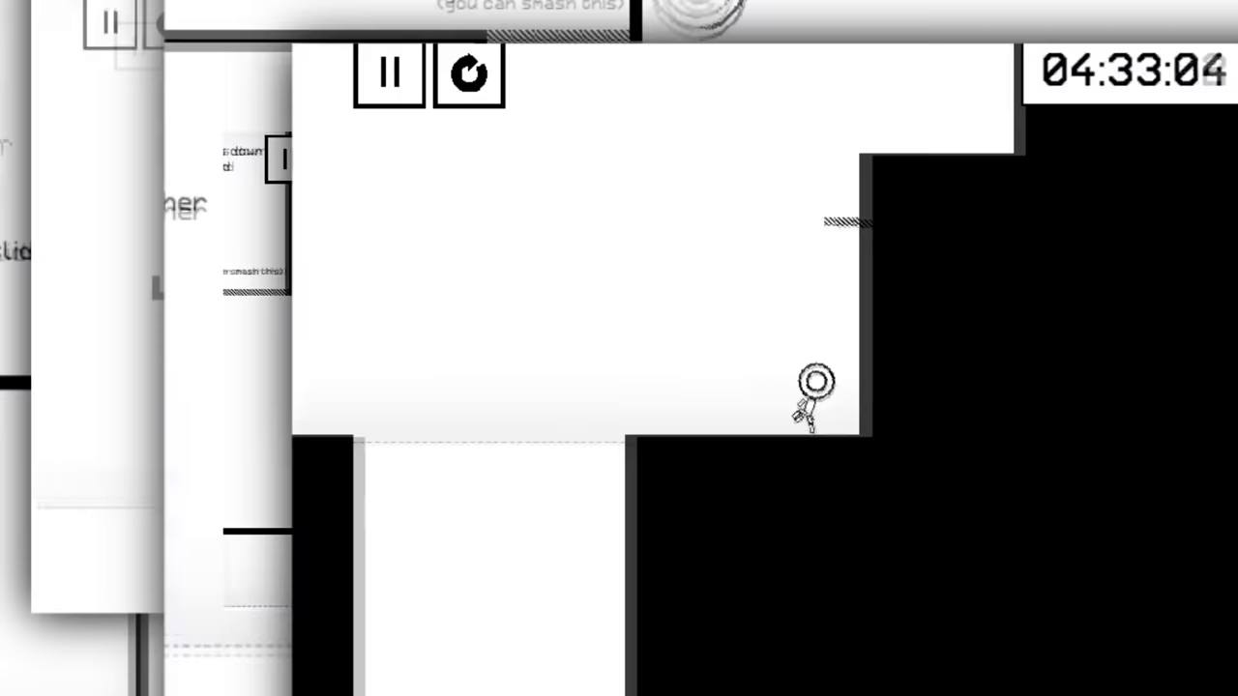
{"action": "left_click", "coordinate": [468, 73]}
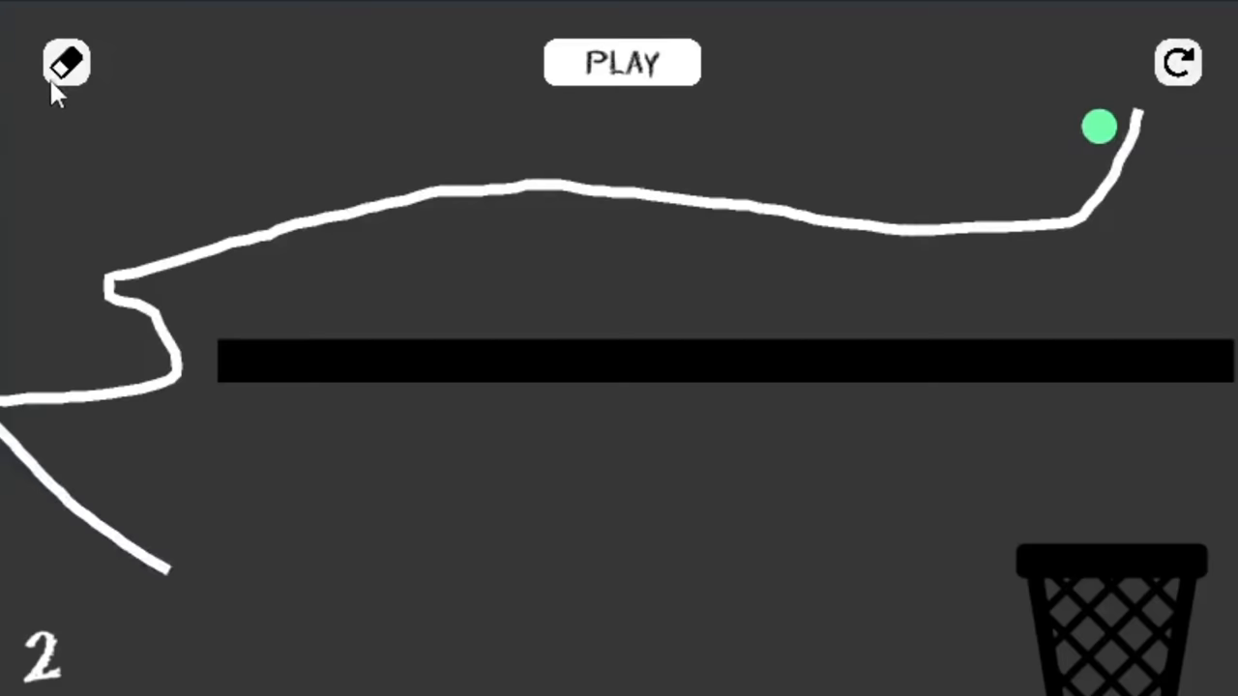
Draw steering lines for the green ball and advance Scribble from level 2 to level 5.
{"action": "left_click", "coordinate": [623, 62]}
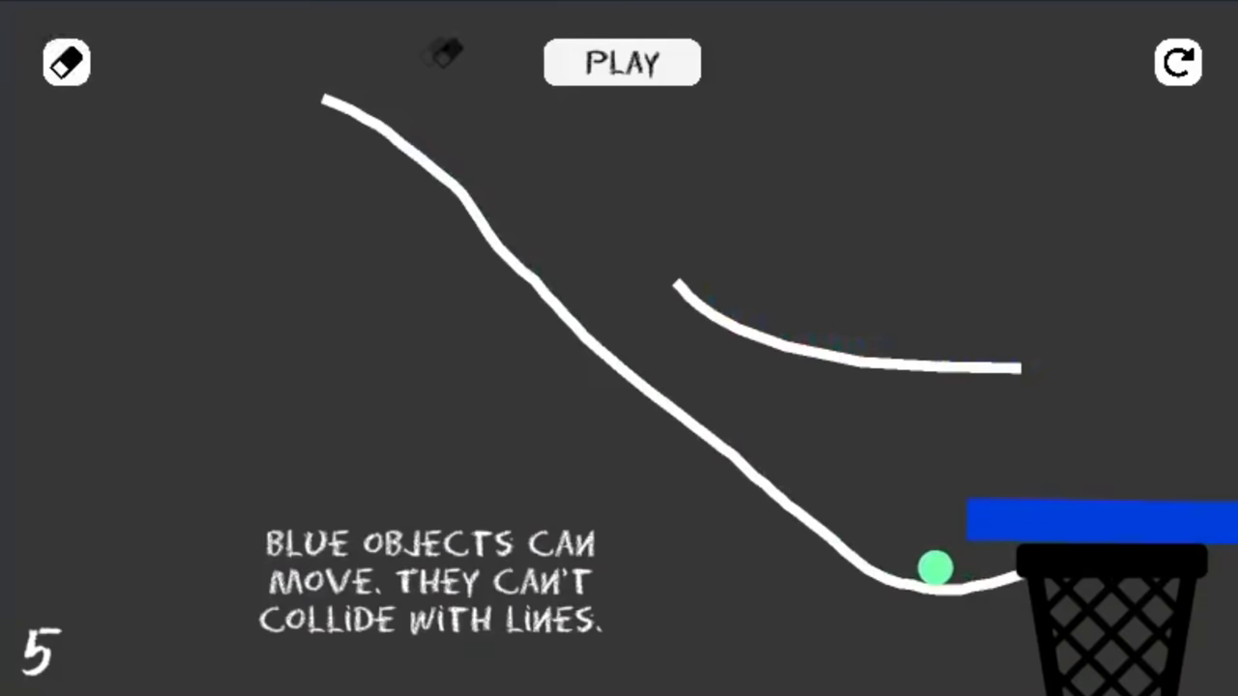
{"action": "left_click", "coordinate": [623, 62]}
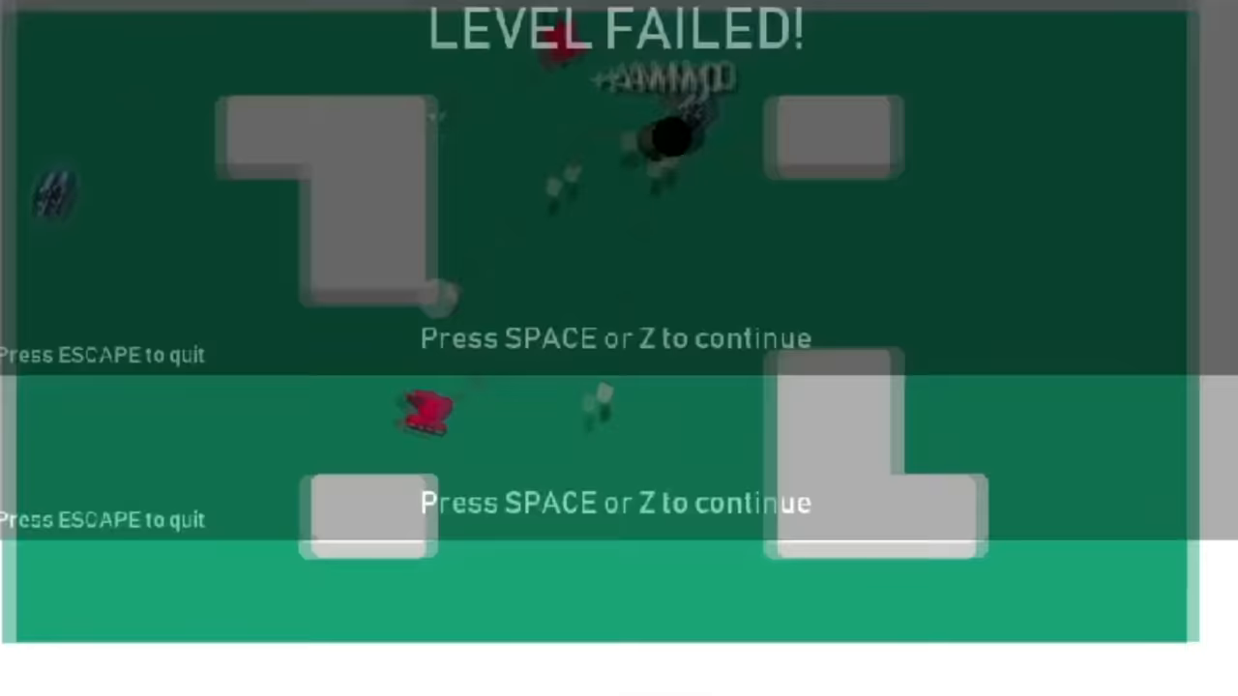
Continue past the failed attempt, finish level 16 and choose a tank upgrade with Space.
{"action": "key", "text": "space"}
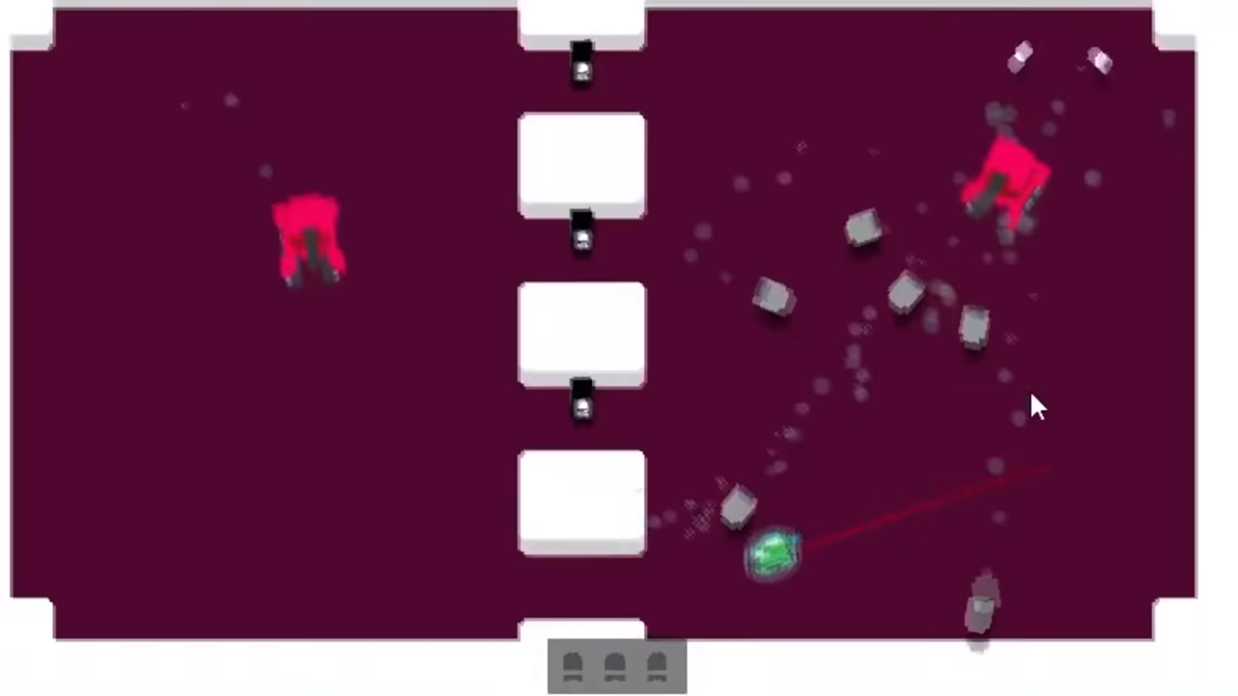
{"action": "key", "text": "space"}
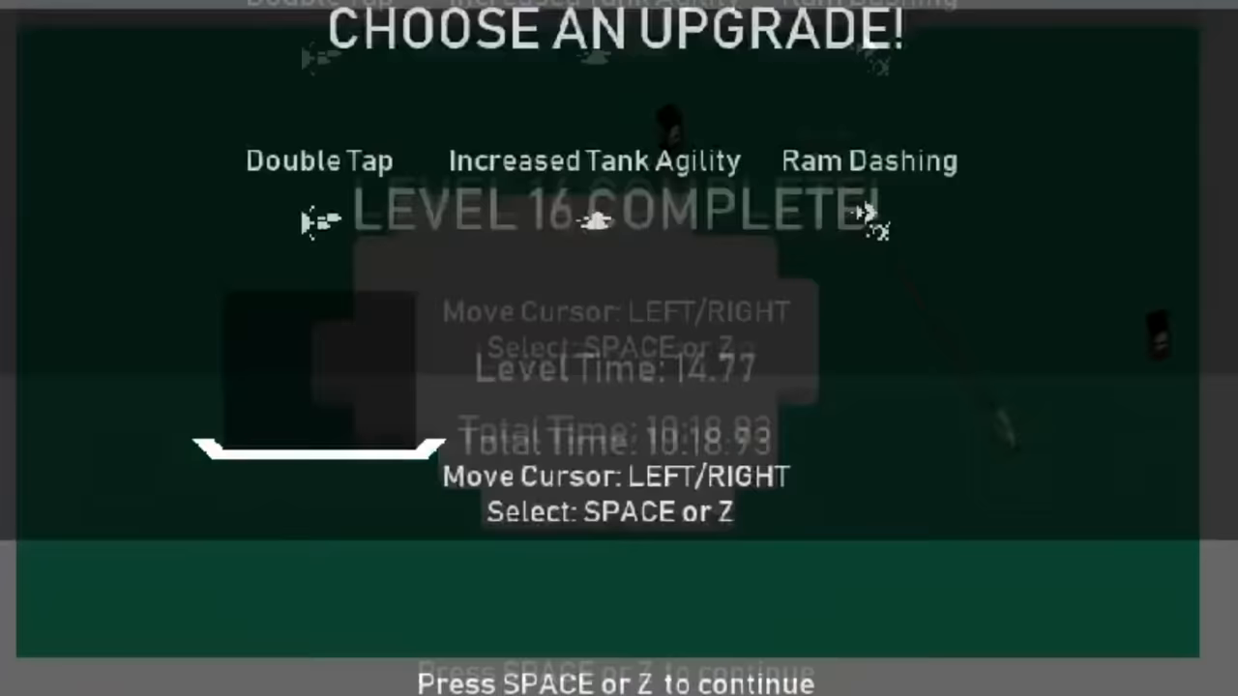
{"action": "key", "text": "space"}
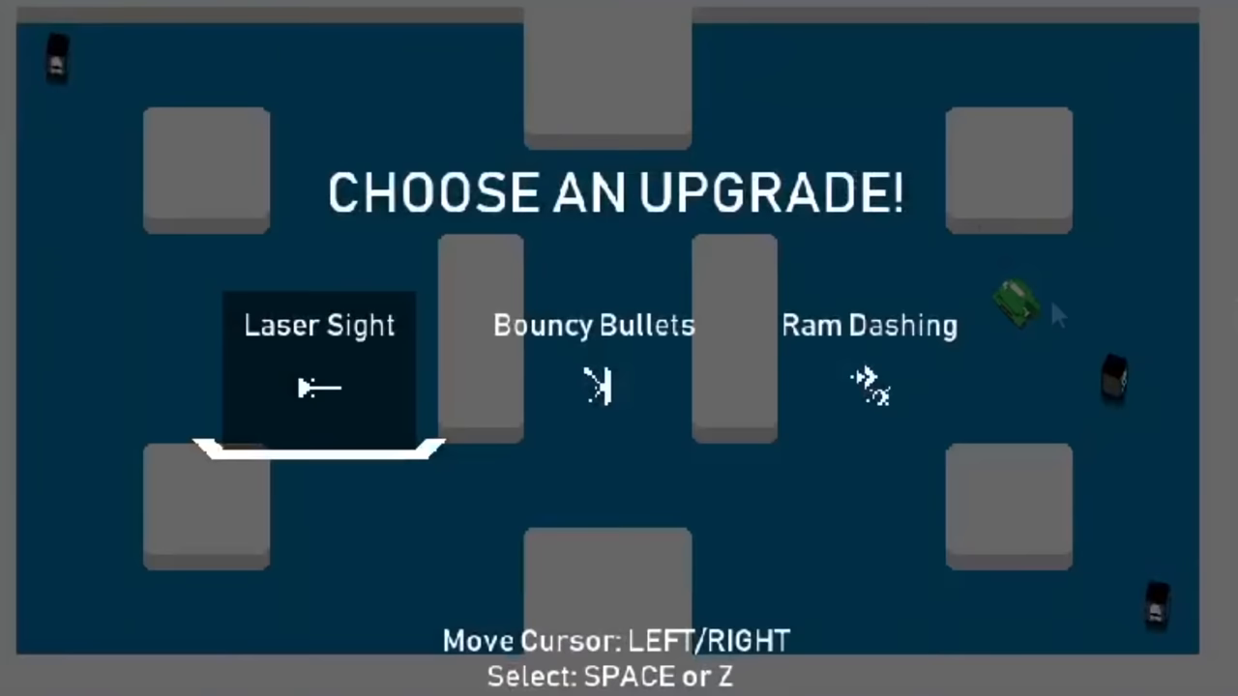
{"action": "key", "text": "space"}
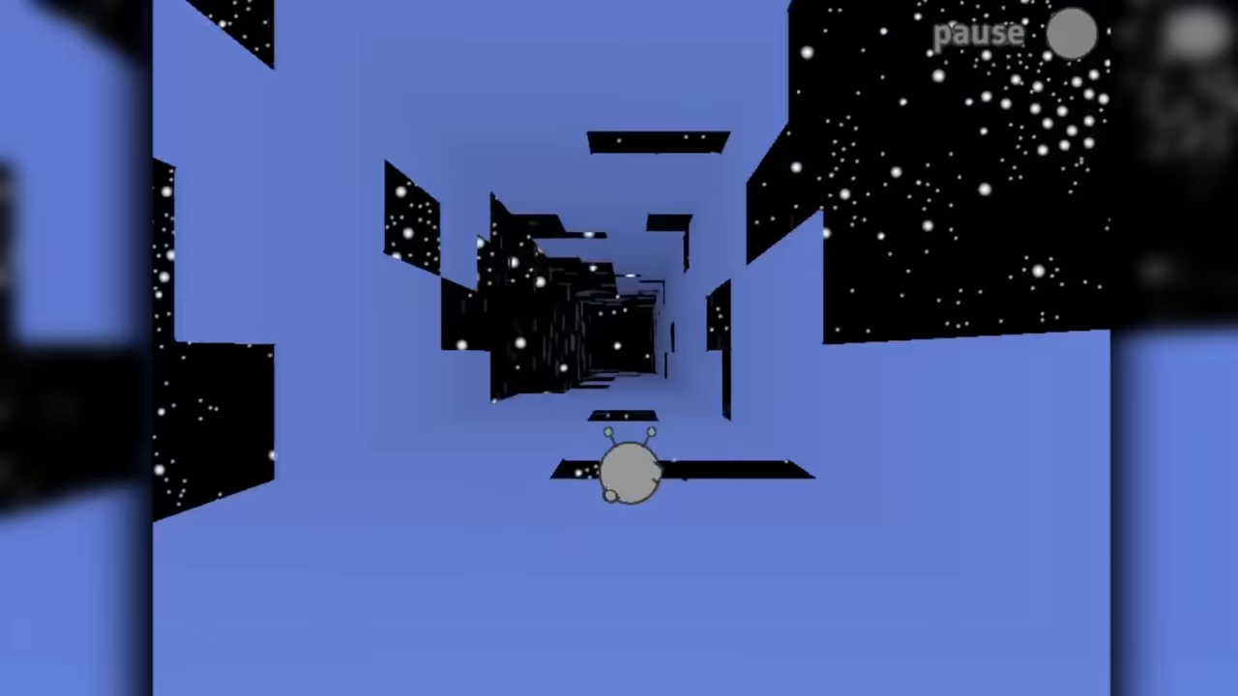
Leave the Run 3 tunnel and translate 'where to kill' from English to Spanish.
{"action": "left_click", "coordinate": [1071, 35]}
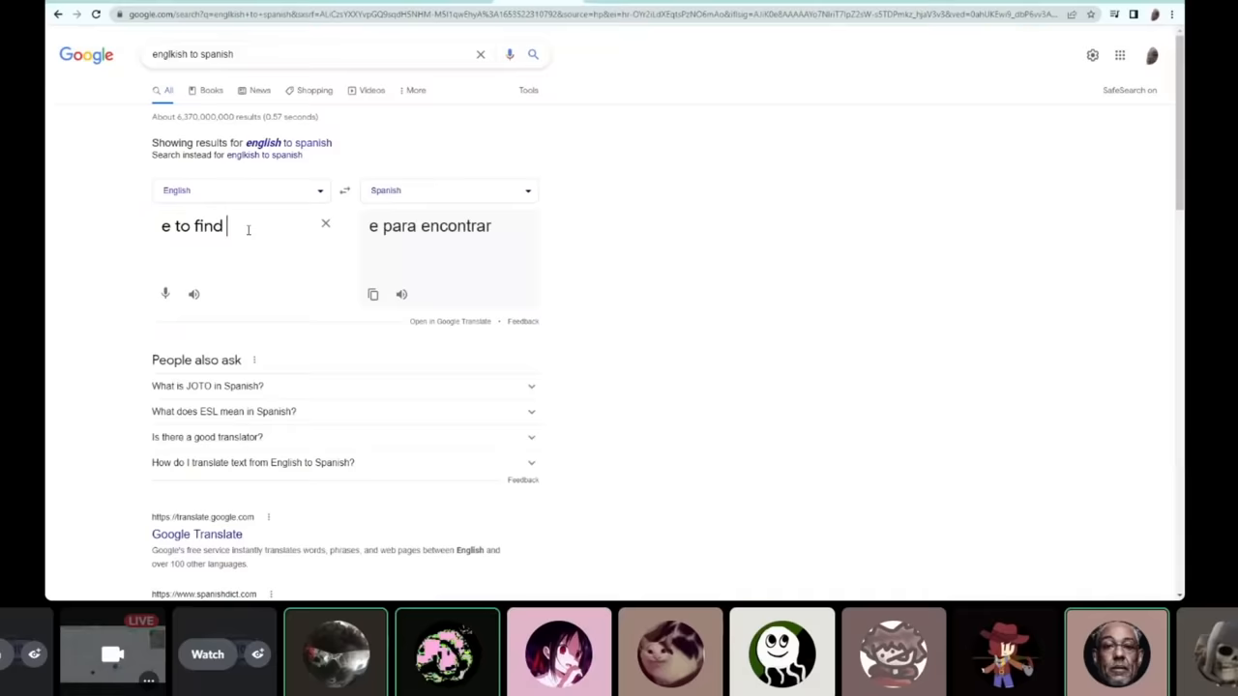
{"action": "type", "text": "where to kill"}
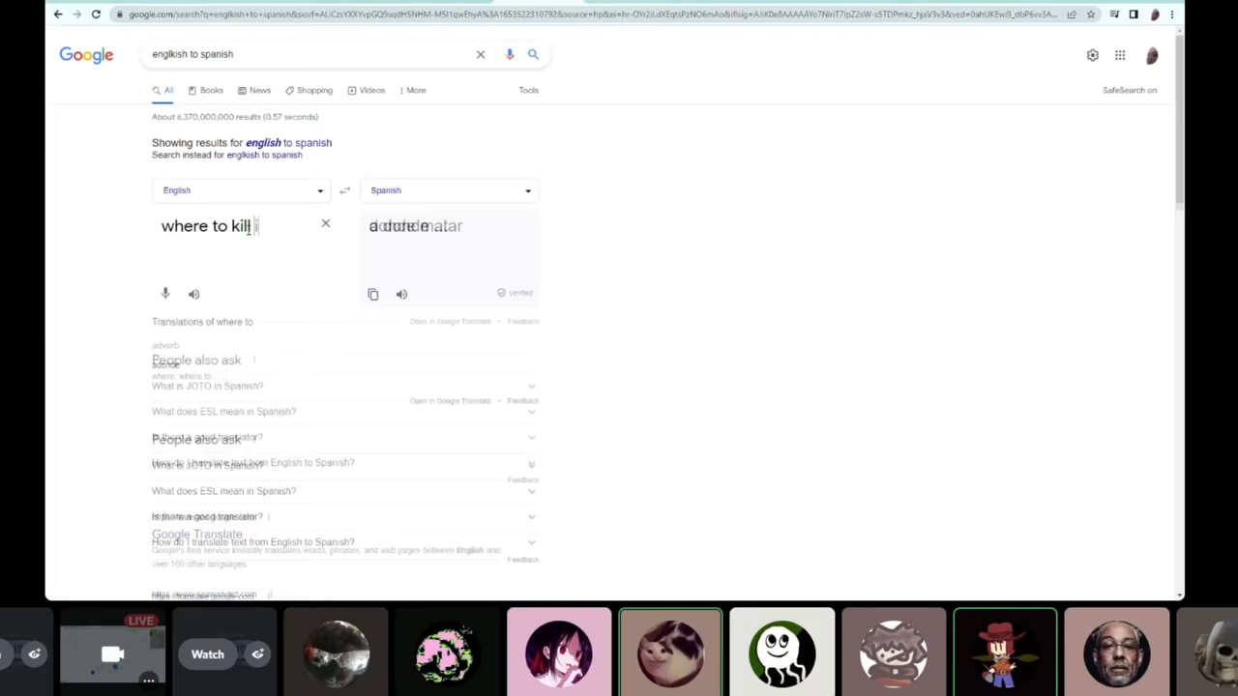